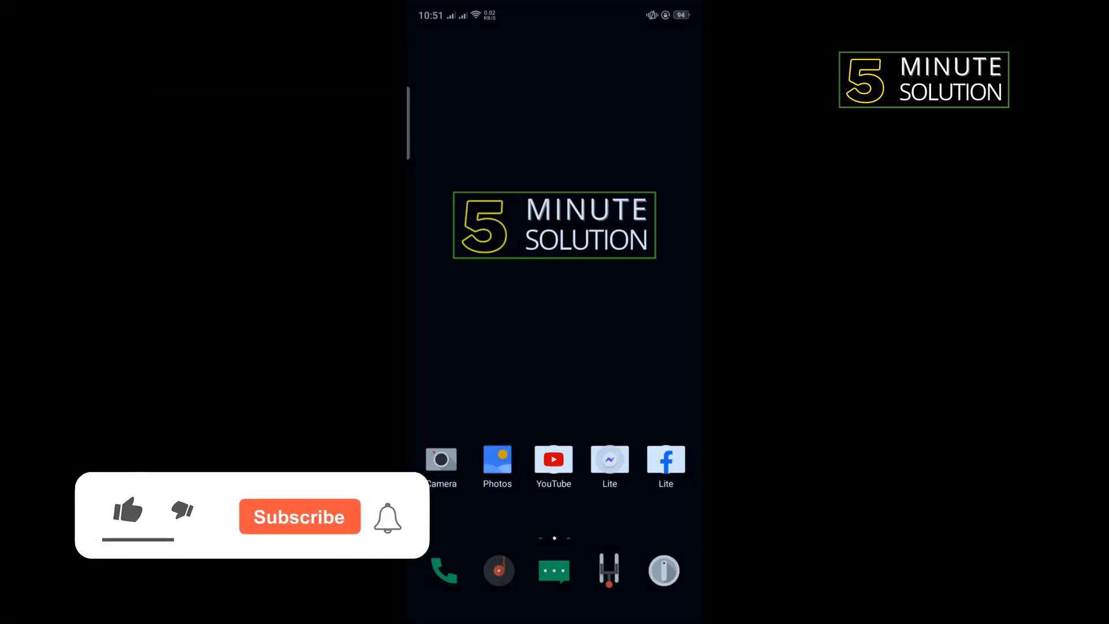
Step: Launch the Google Play Store from the app drawer
click(128, 511)
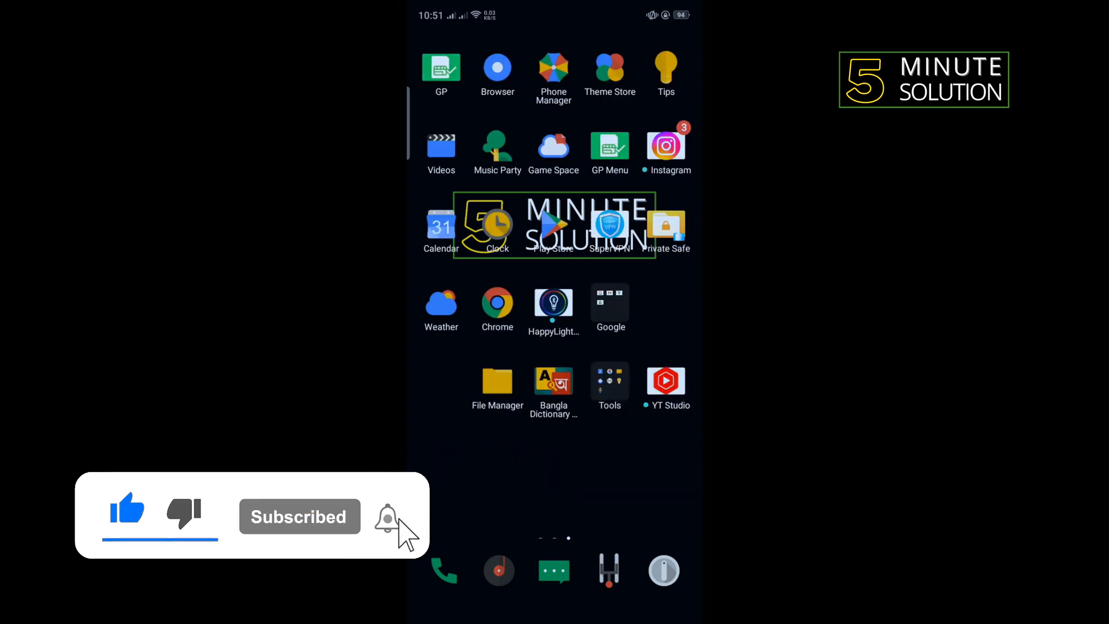
click(554, 225)
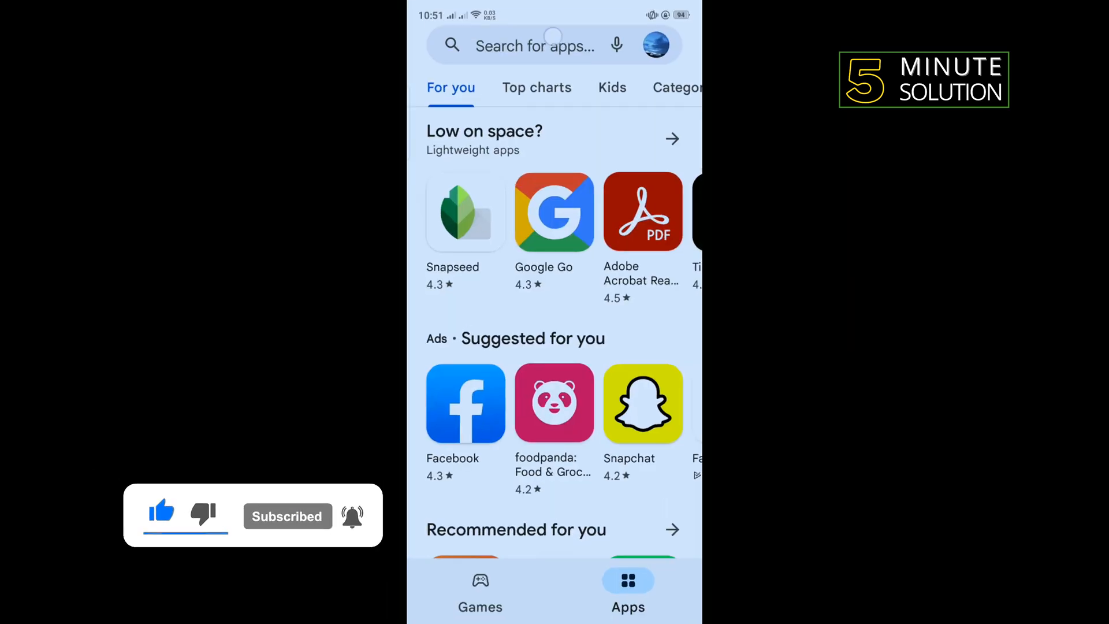
Step: Rerun the earlier 'efootball 2022' search from the Play Store search history
click(534, 45)
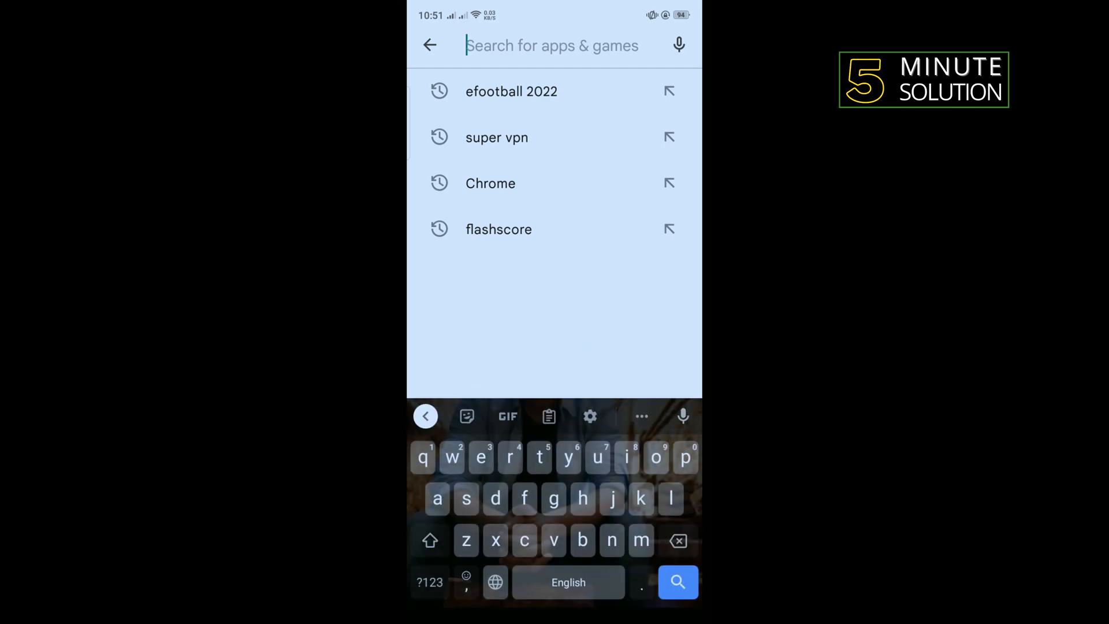
click(510, 91)
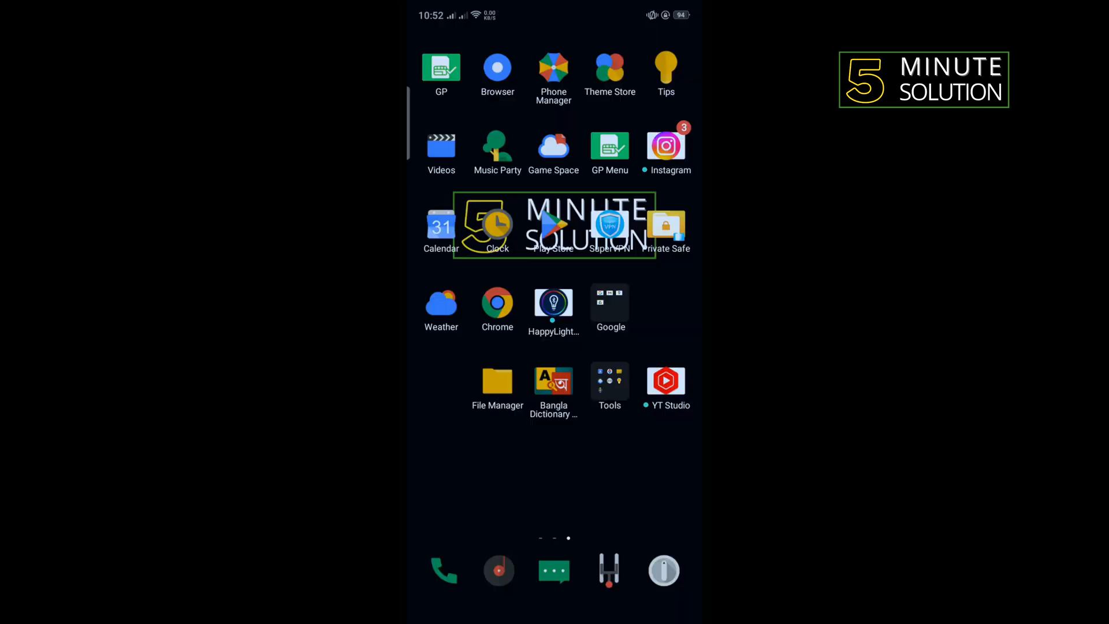
Step: Open App Management in Settings to list installed apps, with eFootball first
scroll(left, 3)
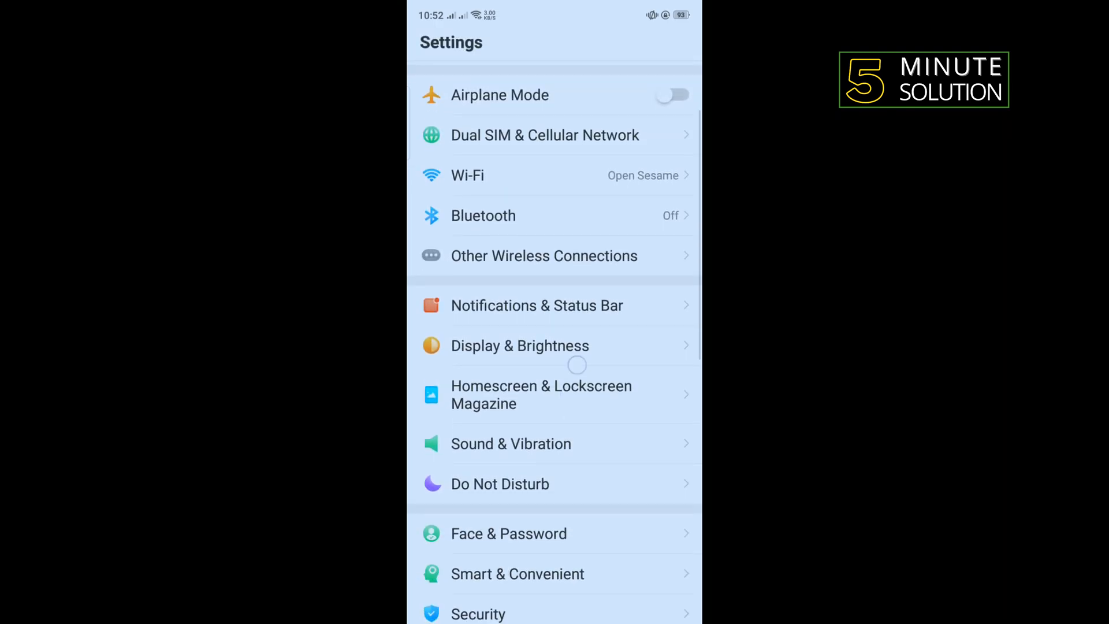
scroll(down, 3)
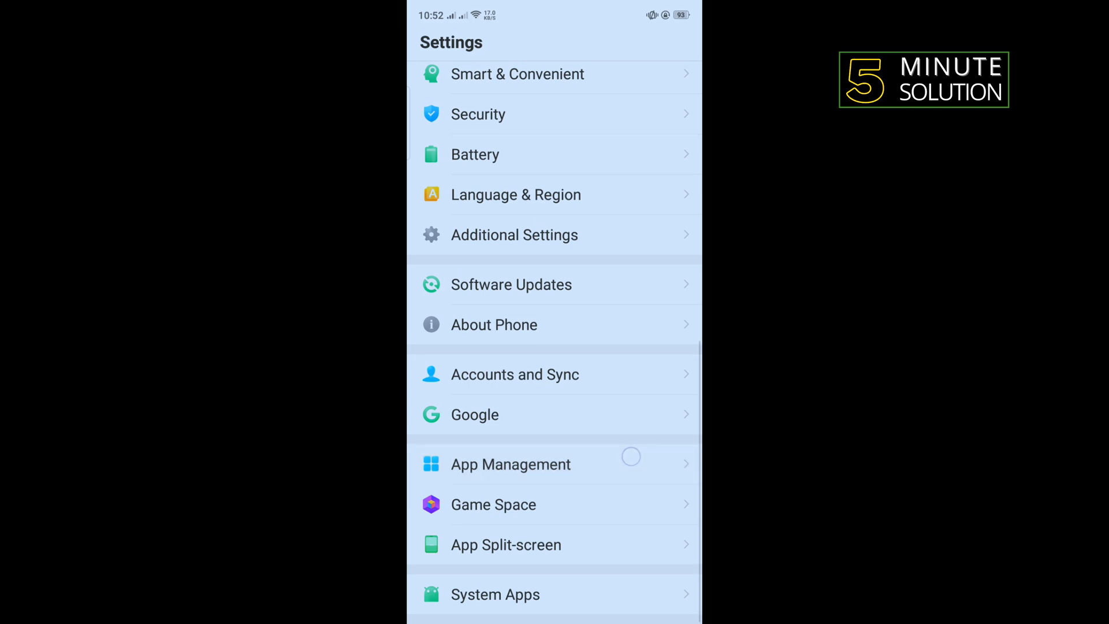
click(510, 464)
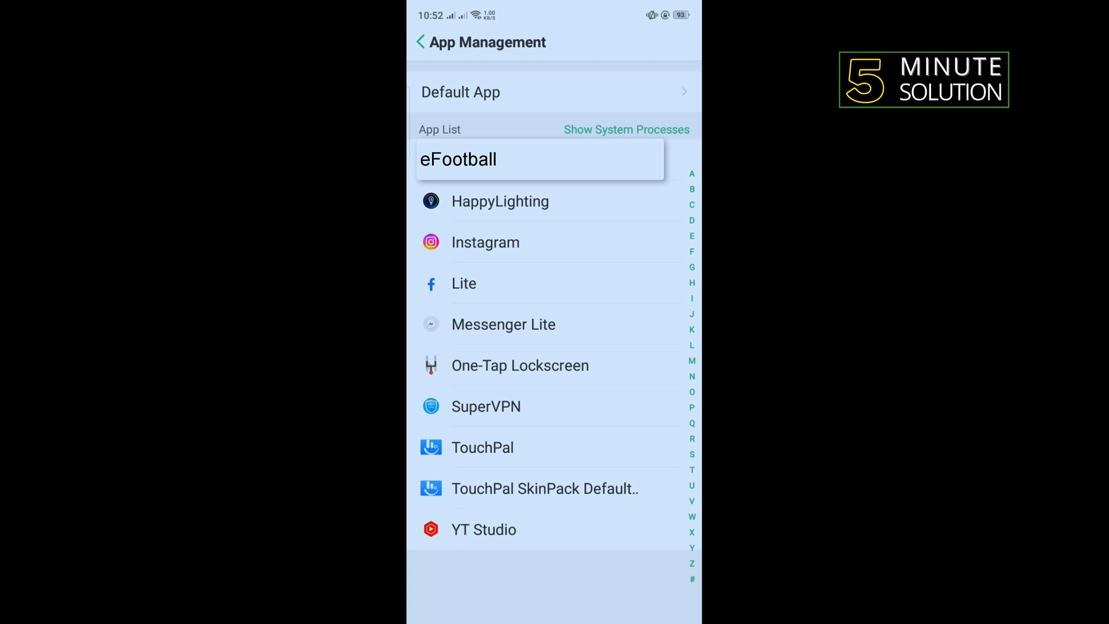
Step: Clear eFootball's cache and data under Storage Usage, then return to Settings
click(458, 160)
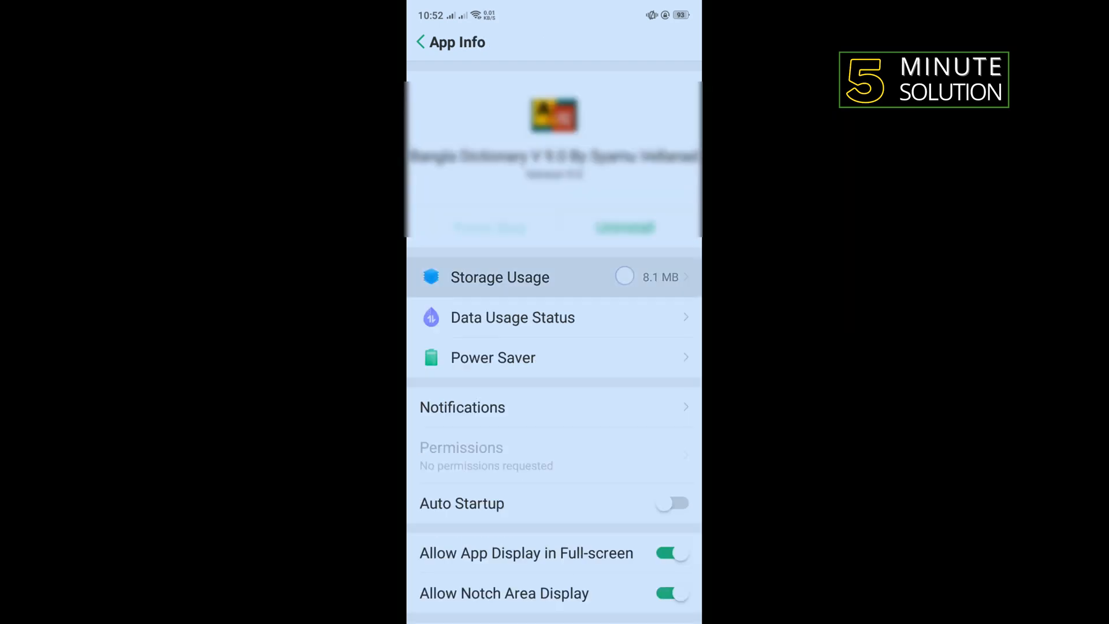
click(499, 276)
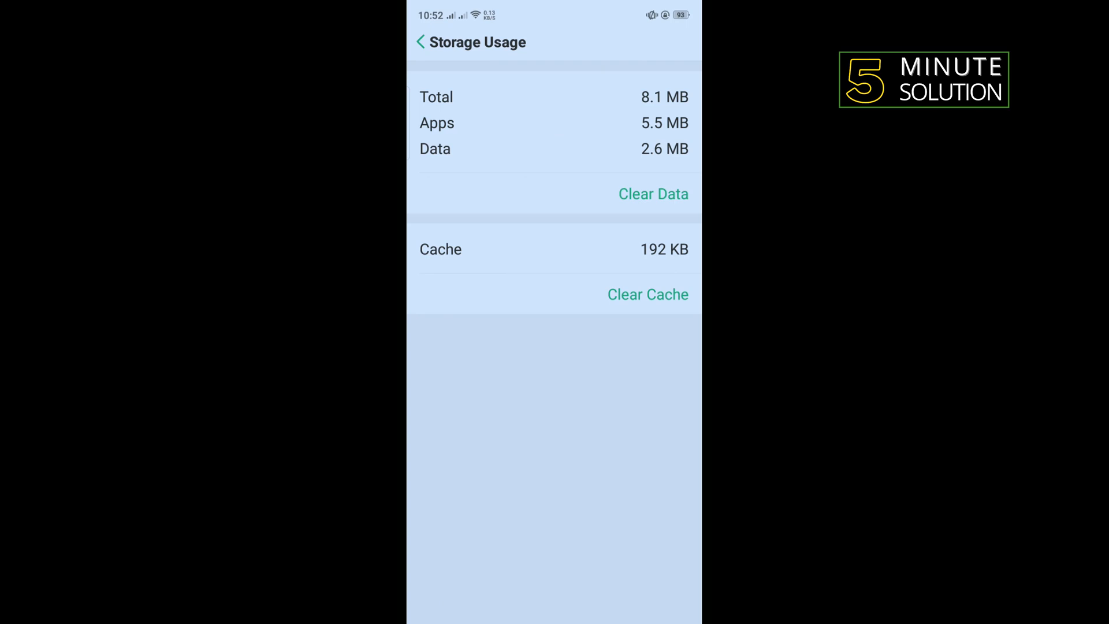
click(647, 294)
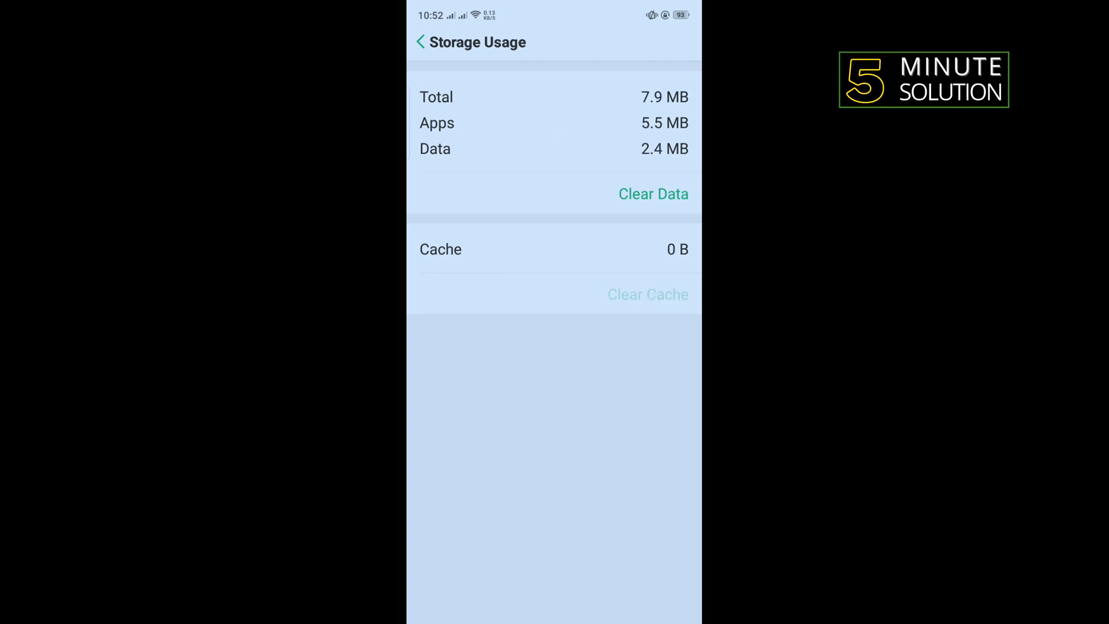
click(653, 195)
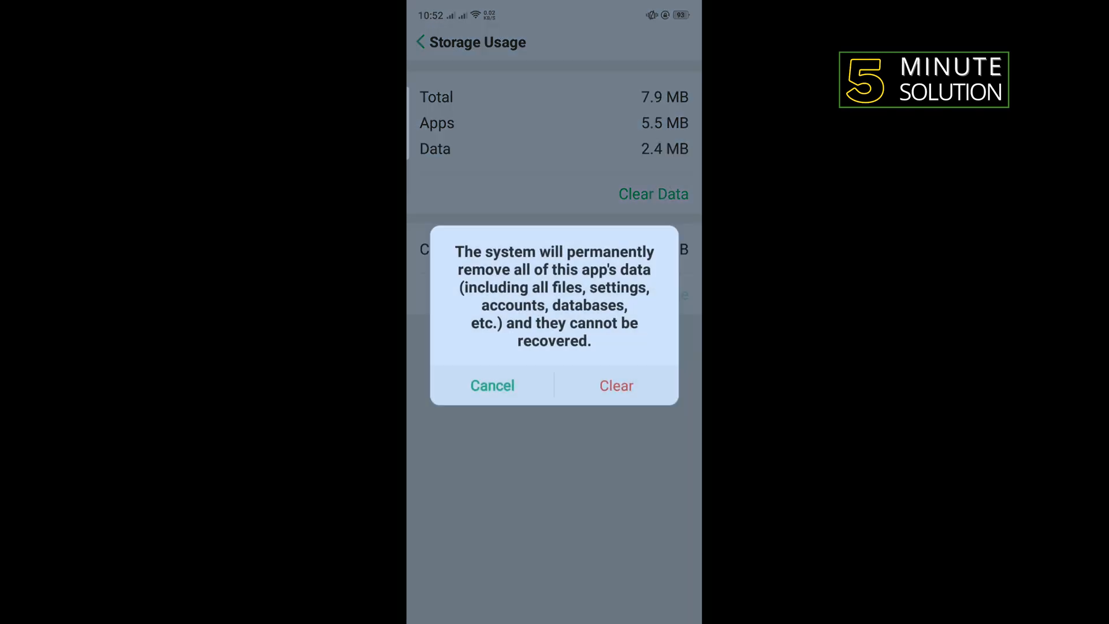
click(614, 385)
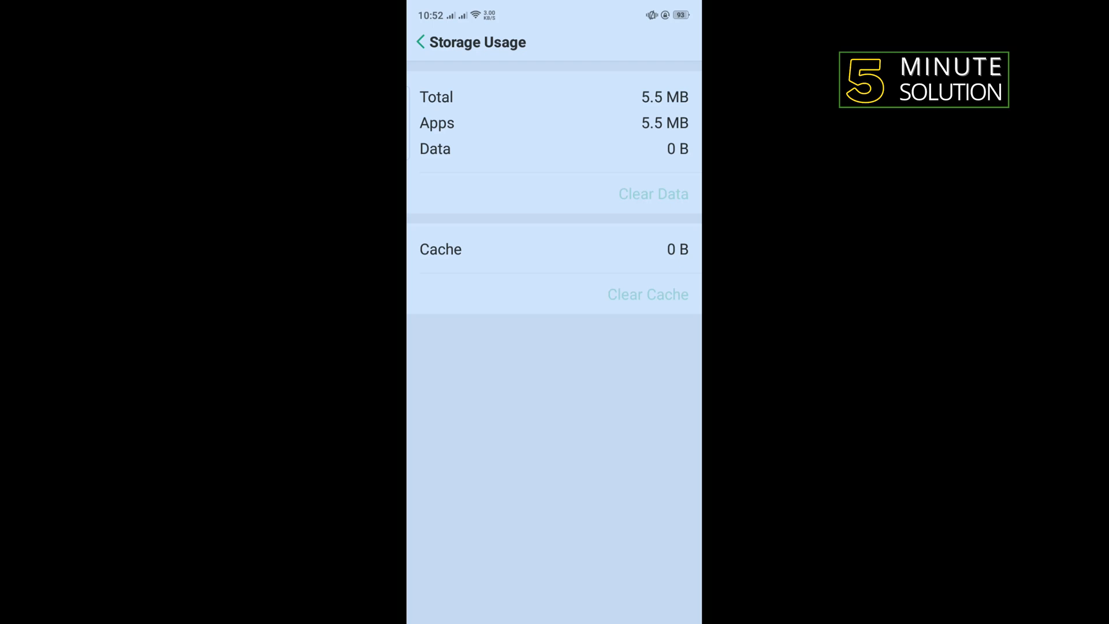
click(419, 42)
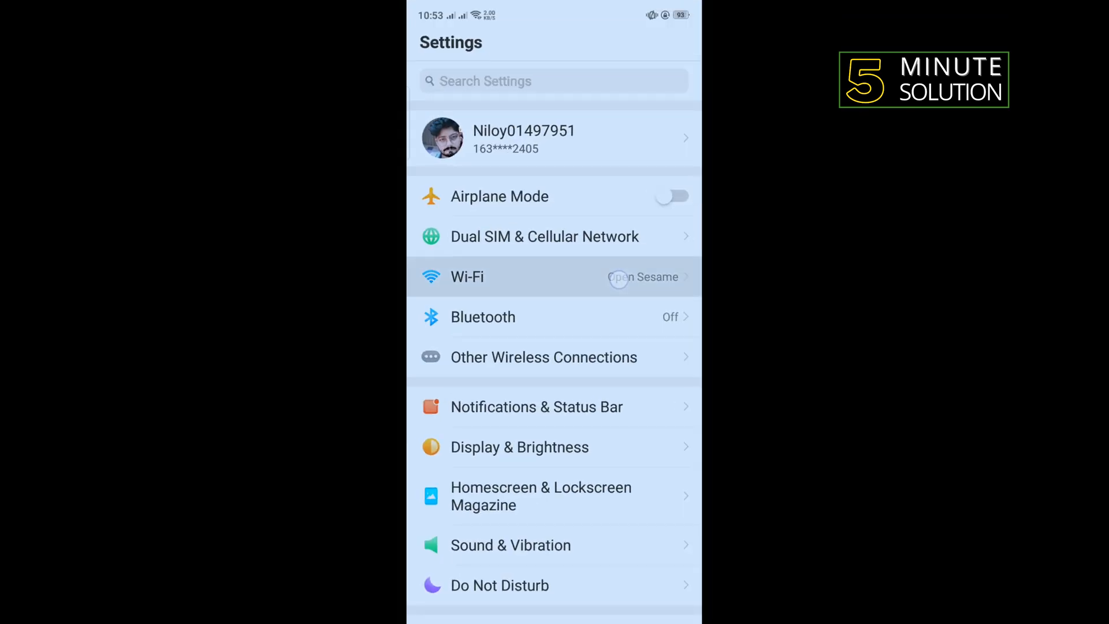
Step: Open the Open Sesame network details and its DHCP IP settings under Wi-Fi
click(466, 277)
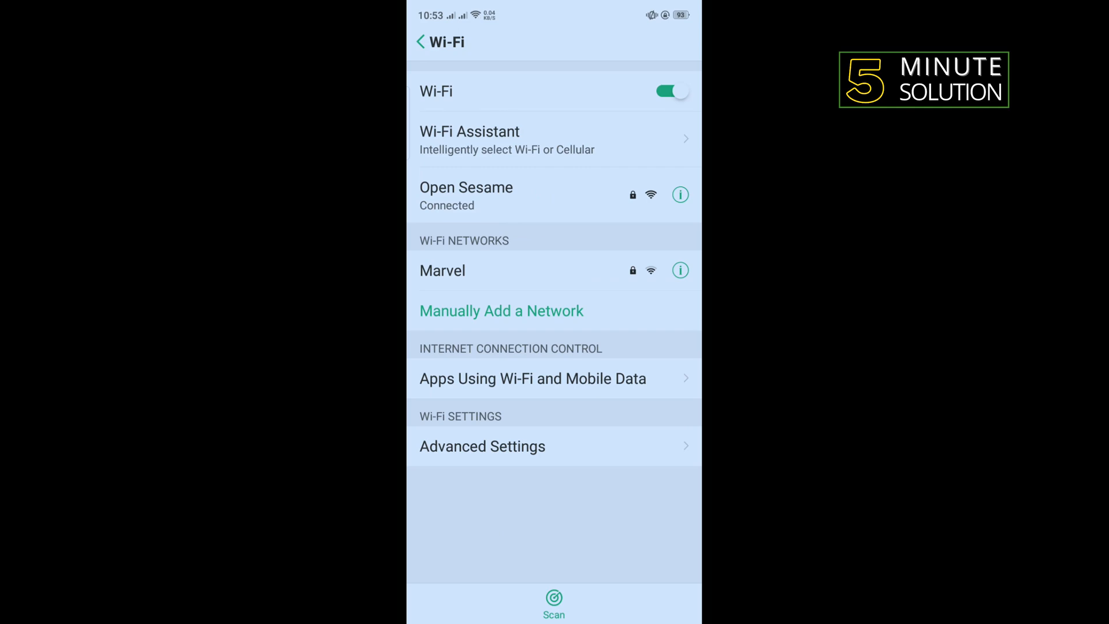
click(680, 195)
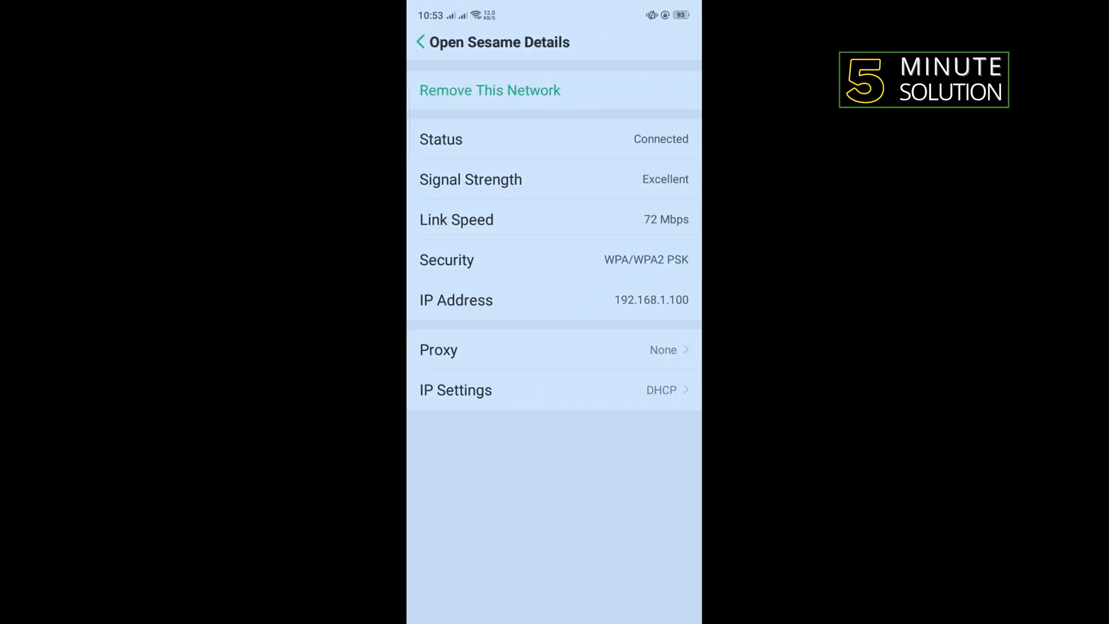
click(455, 390)
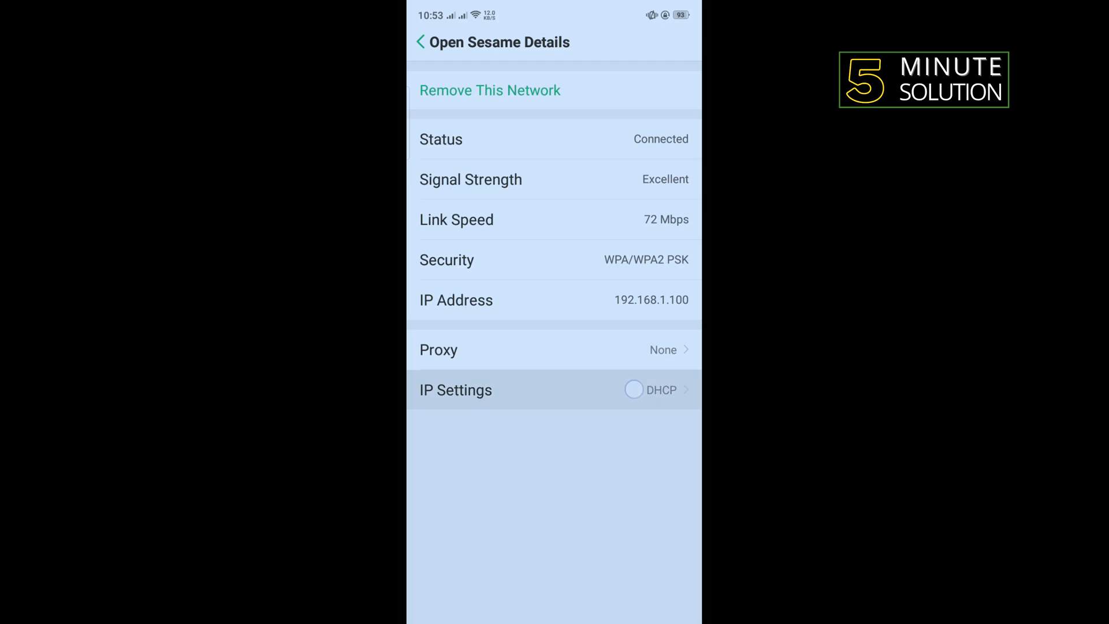
Step: Switch Open Sesame's IP settings to Static and enter 8.8.8.8 as DNS 1
click(456, 390)
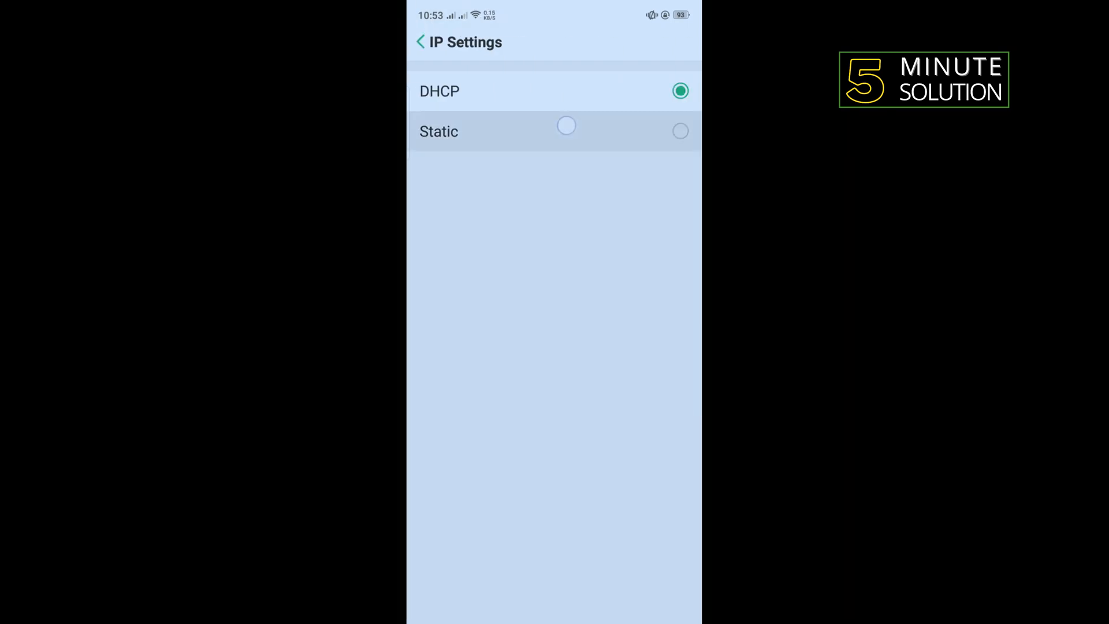
click(438, 131)
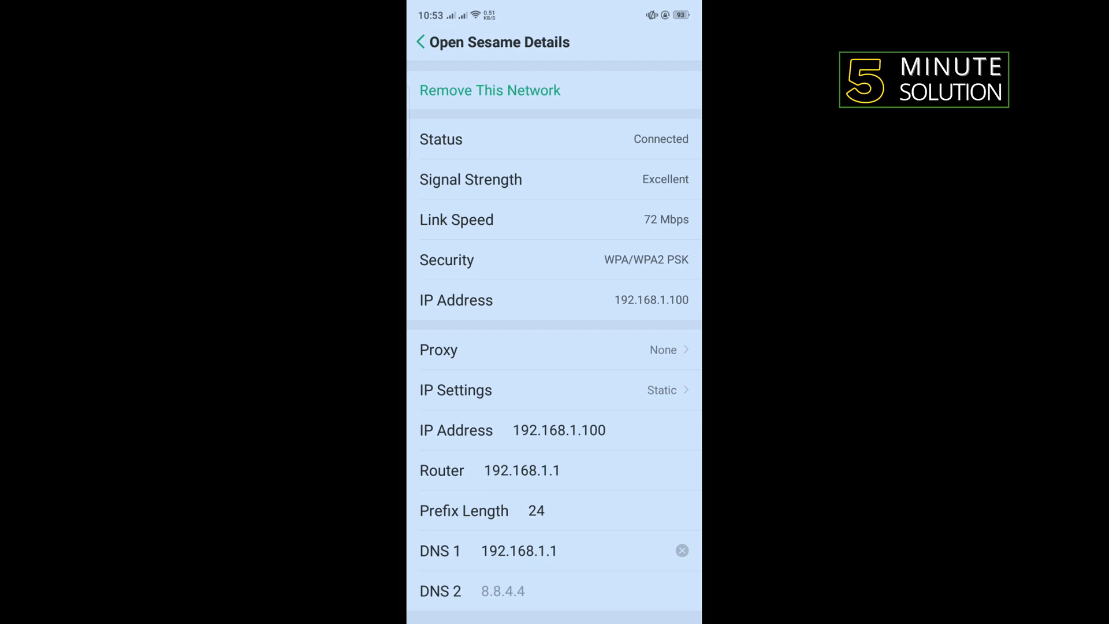
text(8.8.8.8)
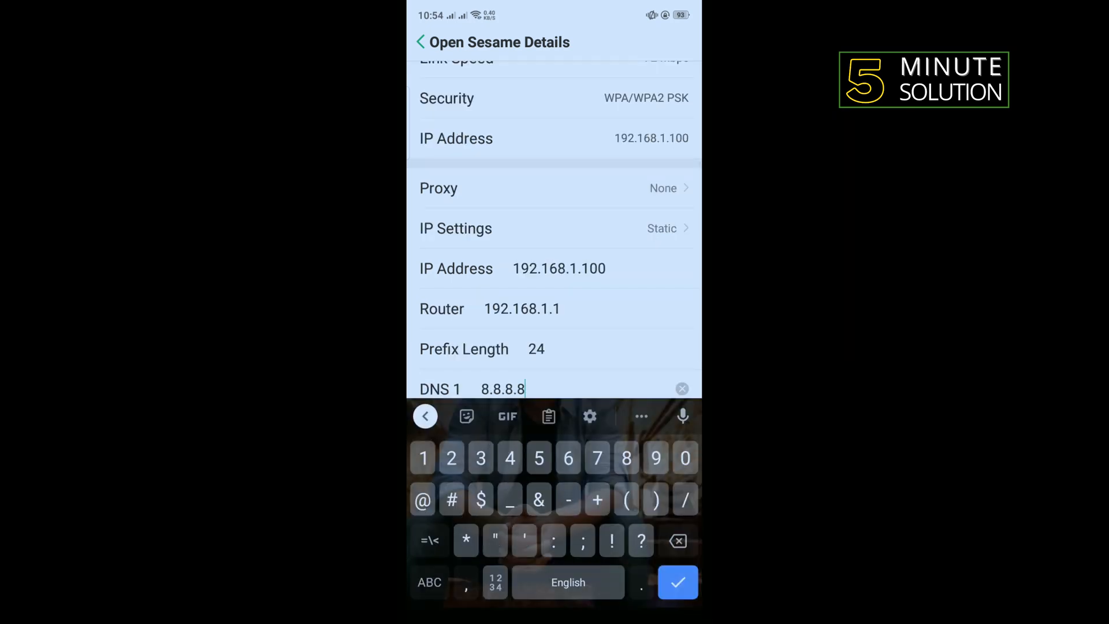